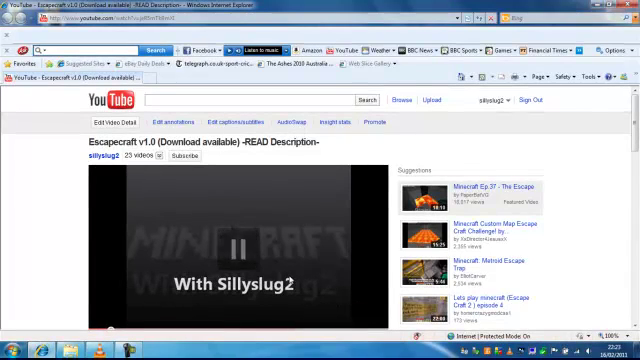
Step: Play the Escapecraft v1.0 video and scroll down to its Megaupload download link
left_click(235, 245)
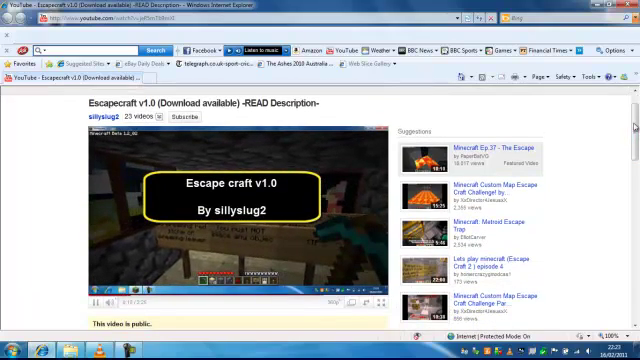
scroll("down", 3)
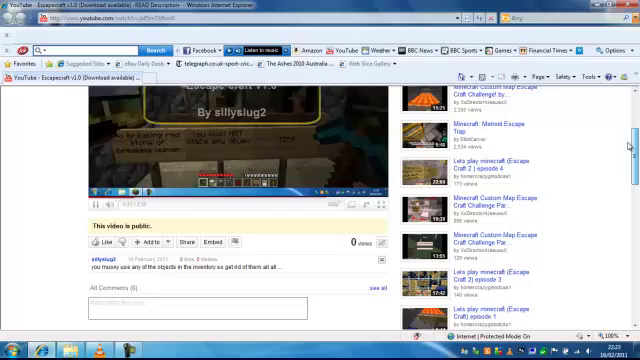
scroll("down", 3)
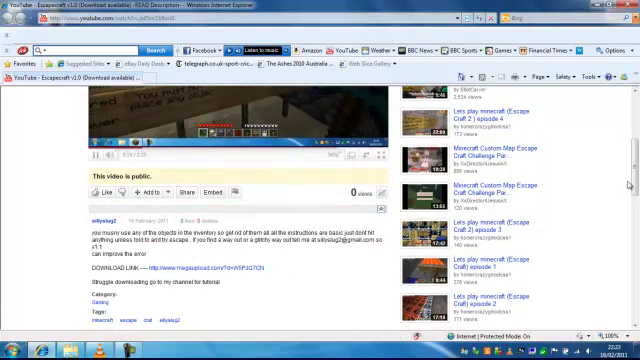
scroll("down", 3)
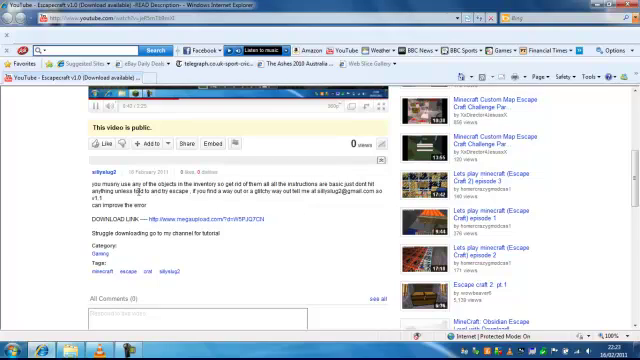
scroll("down", 3)
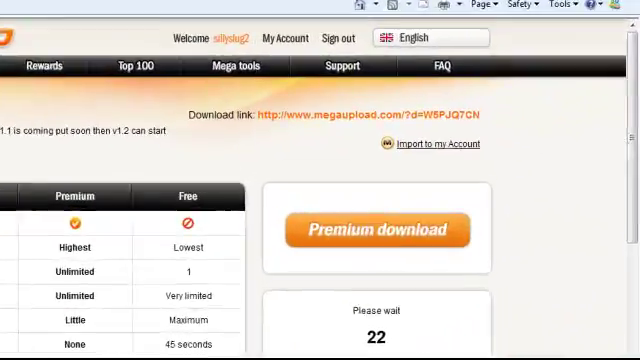
Step: Choose Megaupload's regular free download for Escapecraft v1.0.zip and wait out the countdown
scroll("down", 3)
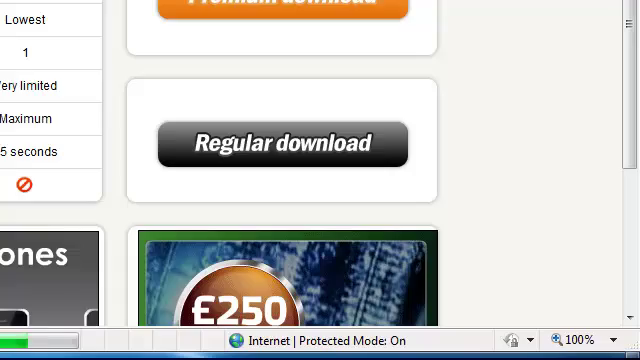
left_click(281, 142)
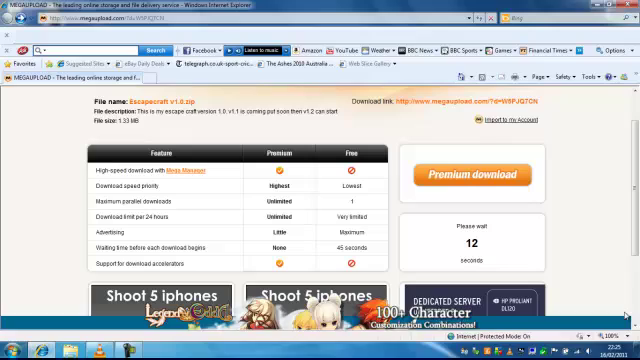
scroll("down", 3)
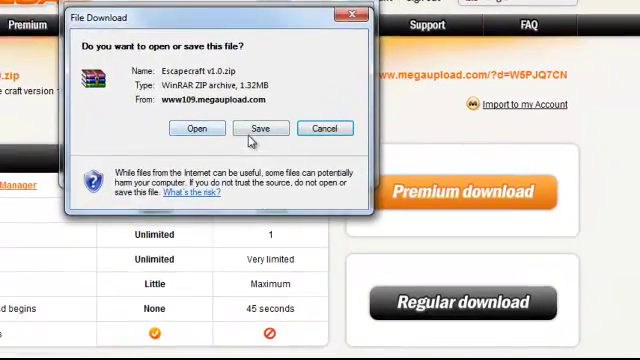
Step: Save Escapecraft v1.0.zip to the Desktop, replacing the existing copy
left_click(261, 128)
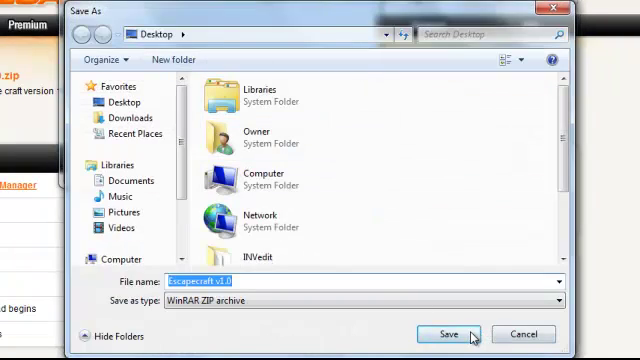
left_click(444, 334)
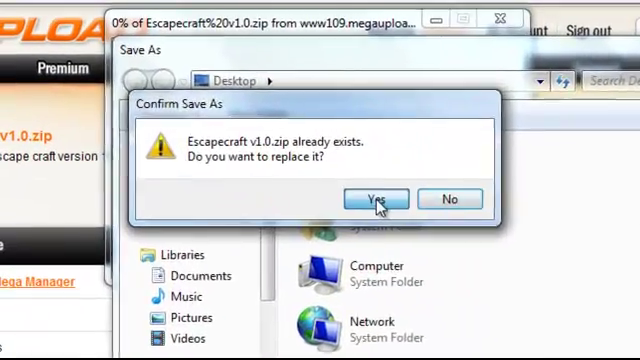
left_click(375, 198)
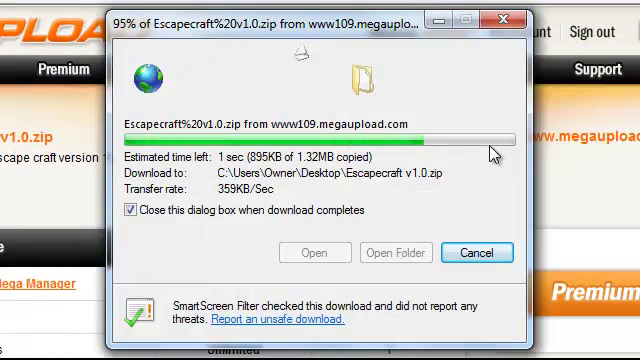
mouse_move(403, 256)
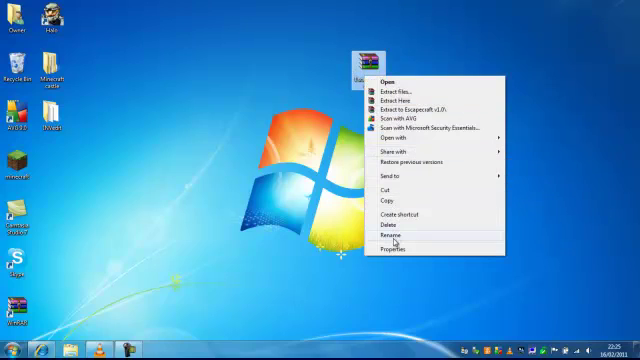
mouse_move(400, 87)
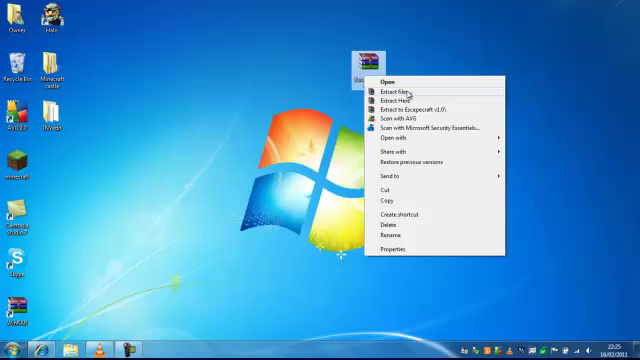
Step: Extract Escapecraft v1.0.zip to the Desktop as a World4 folder
left_click(391, 94)
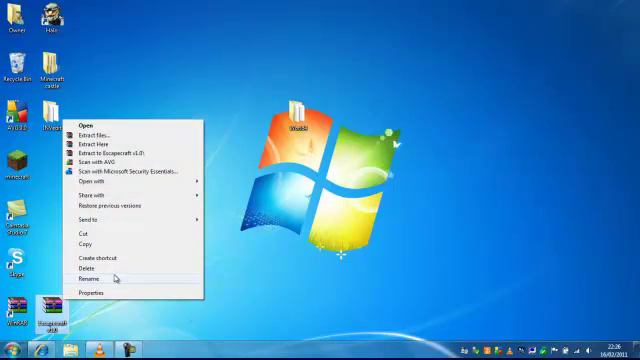
left_click(108, 272)
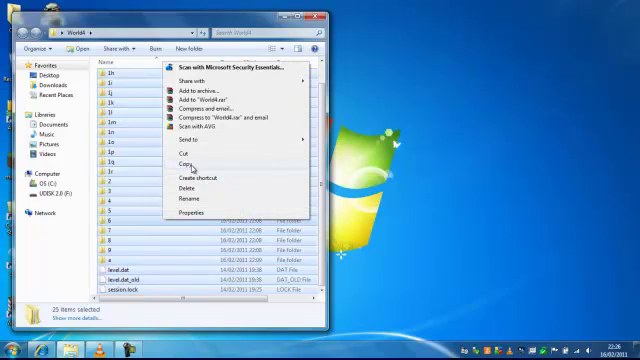
Step: Copy the World4 map files, empty %appdata% .minecraft saves World5, and paste them in
left_click(12, 345)
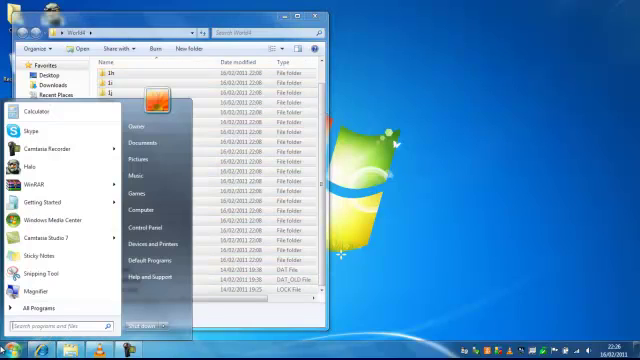
type("%app")
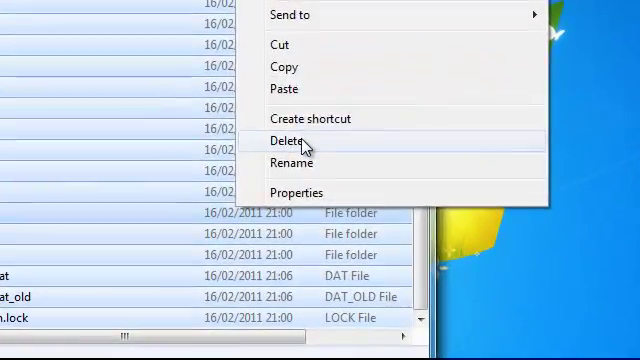
left_click(289, 138)
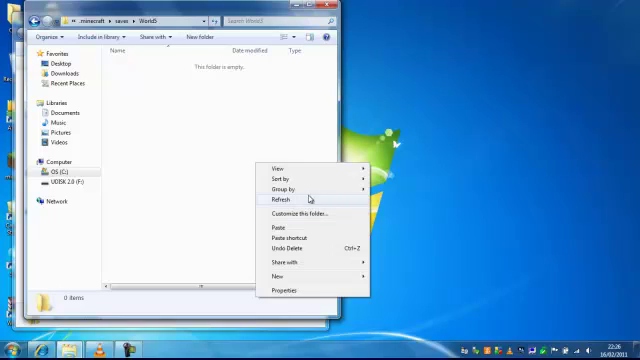
left_click(286, 200)
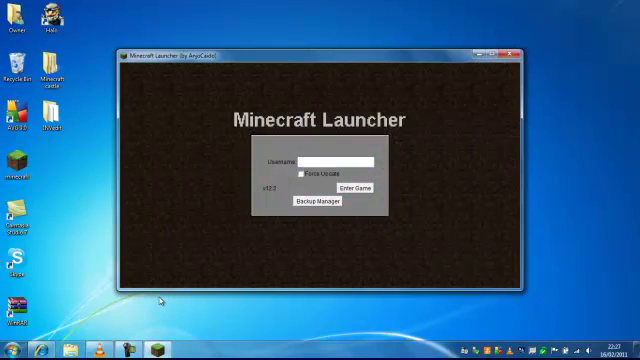
Step: Enter the game from the Minecraft Launcher and open the Singleplayer world list
left_click(351, 188)
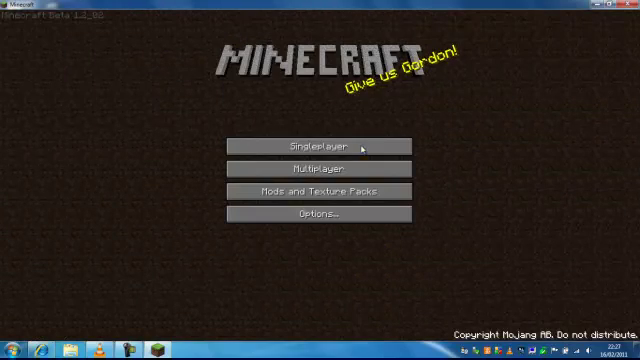
left_click(320, 145)
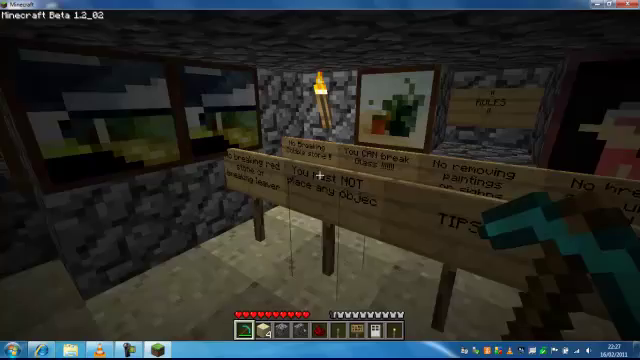
Step: Check the starting inventory, then save and quit the Escapecraft world to title
key("e")
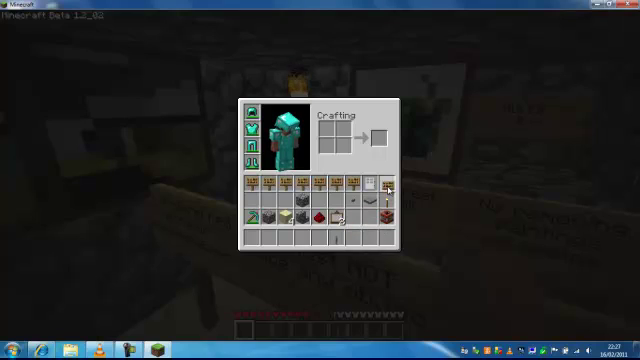
mouse_move(358, 224)
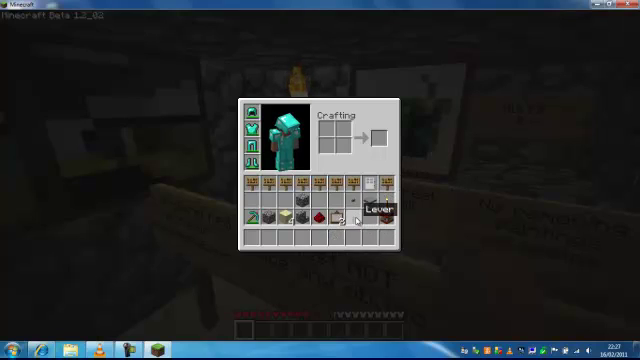
key("Escape")
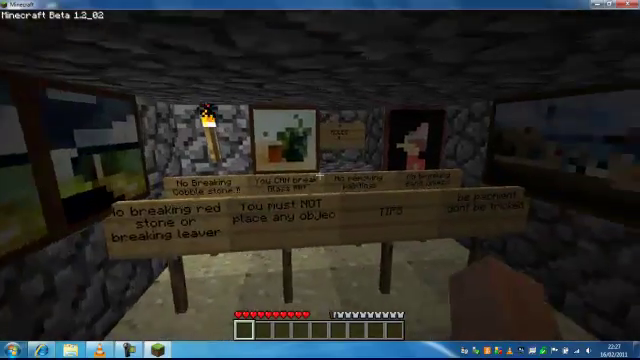
key("Escape")
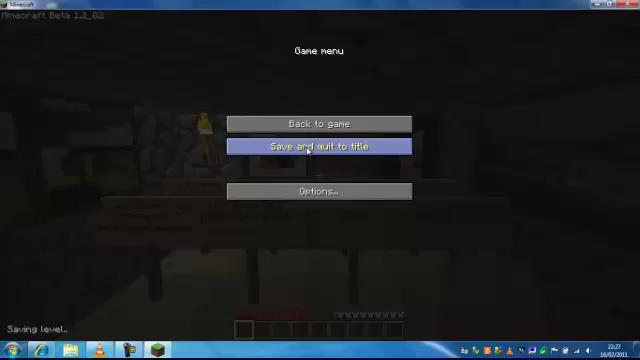
left_click(320, 147)
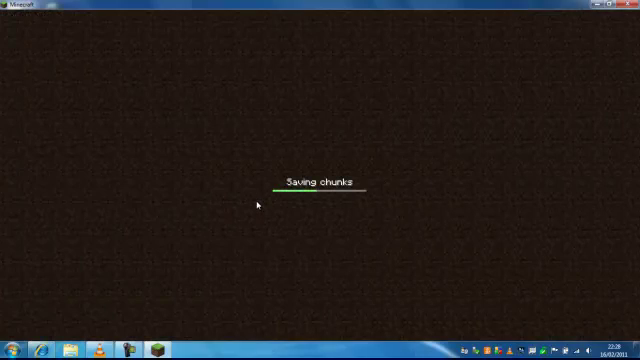